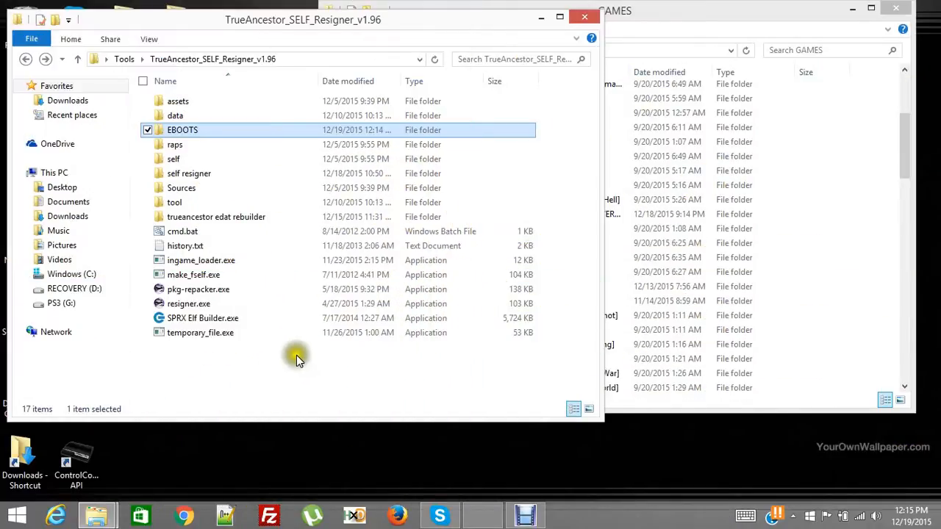
mouse_move(355, 360)
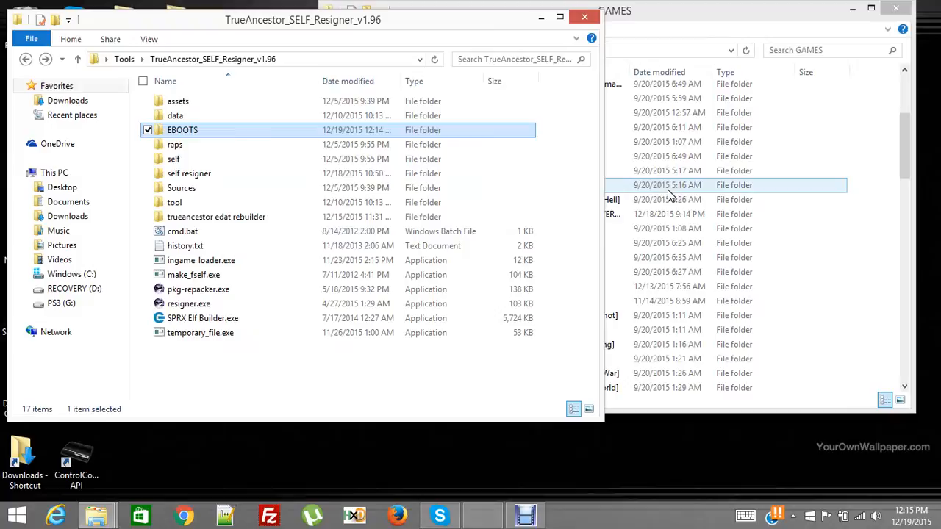
mouse_move(450, 274)
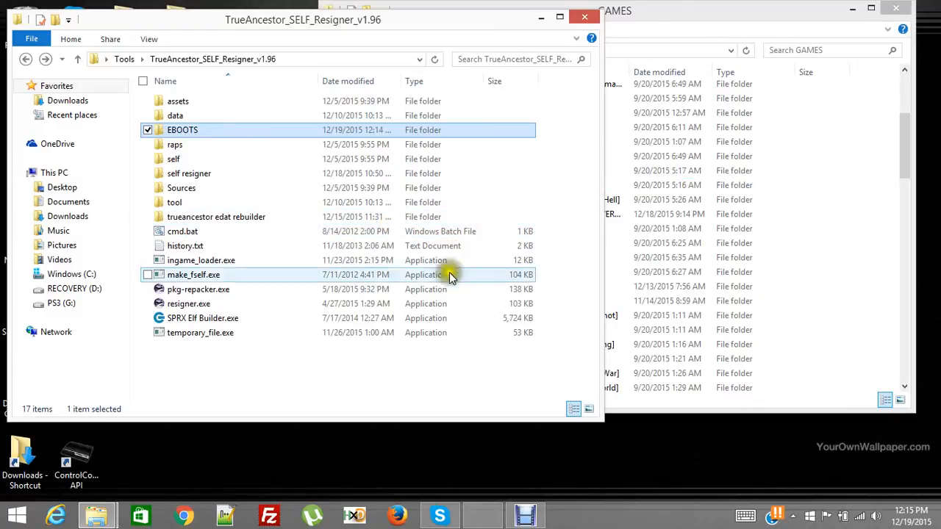
mouse_move(557, 342)
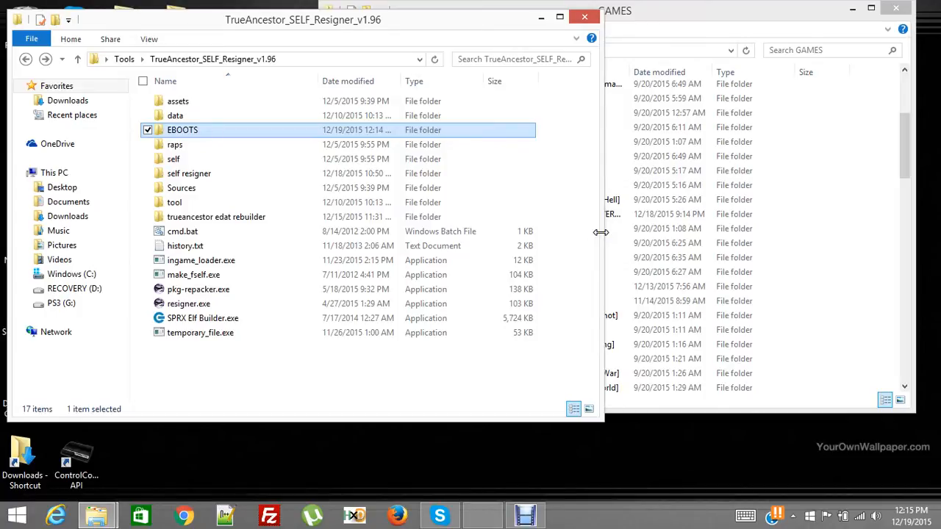
mouse_move(602, 216)
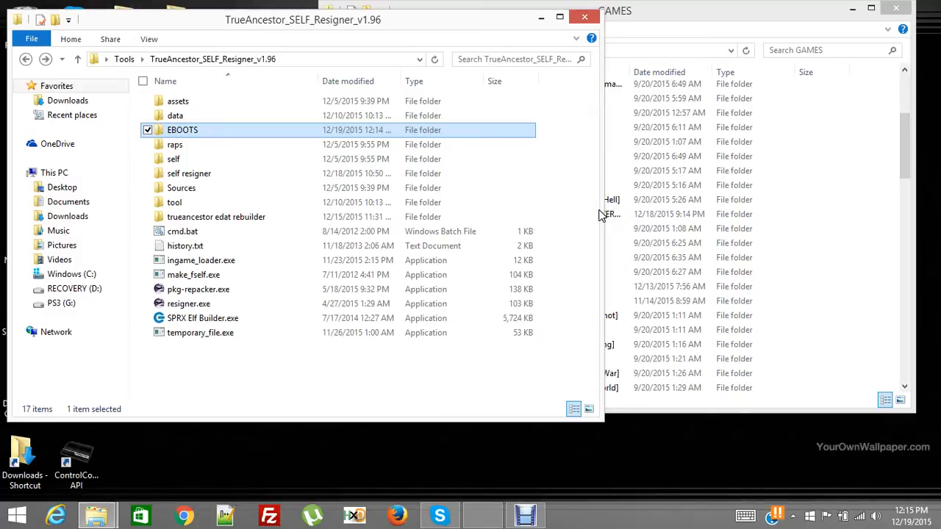
mouse_move(481, 246)
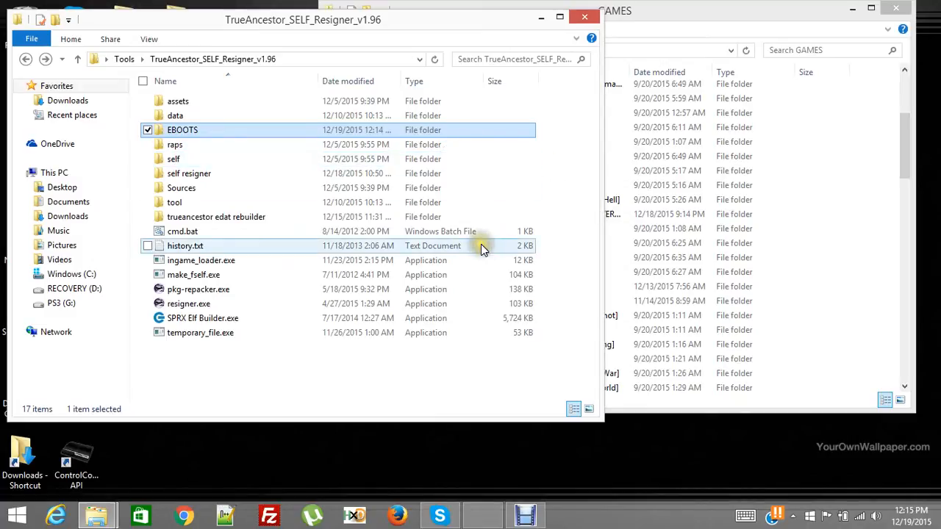
mouse_move(481, 275)
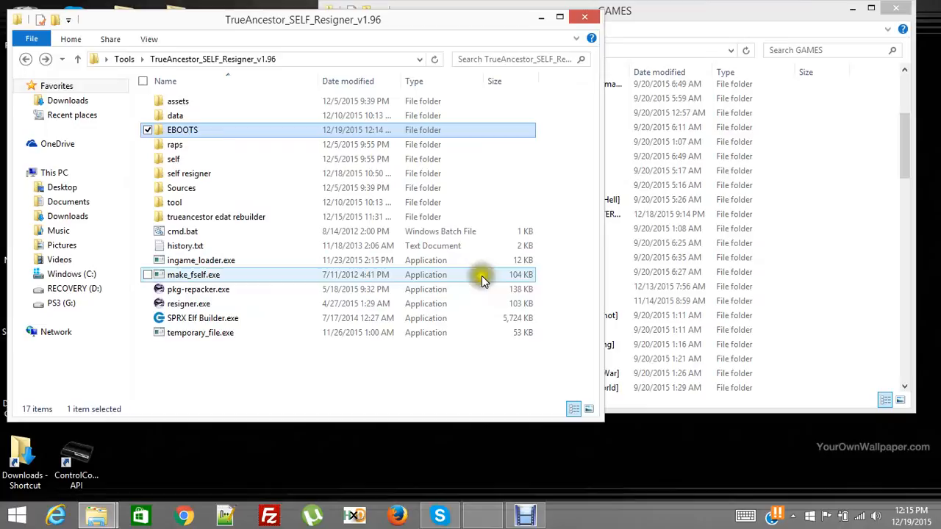
mouse_move(505, 202)
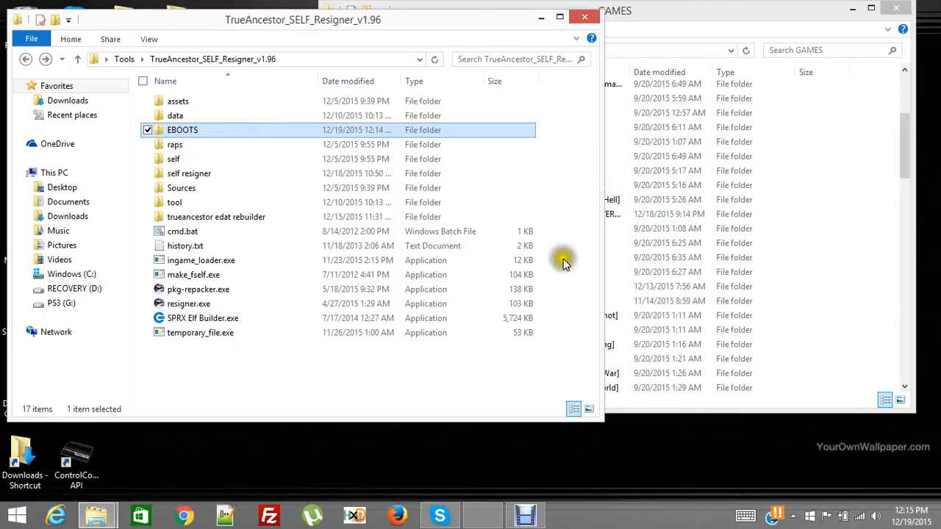
mouse_move(594, 267)
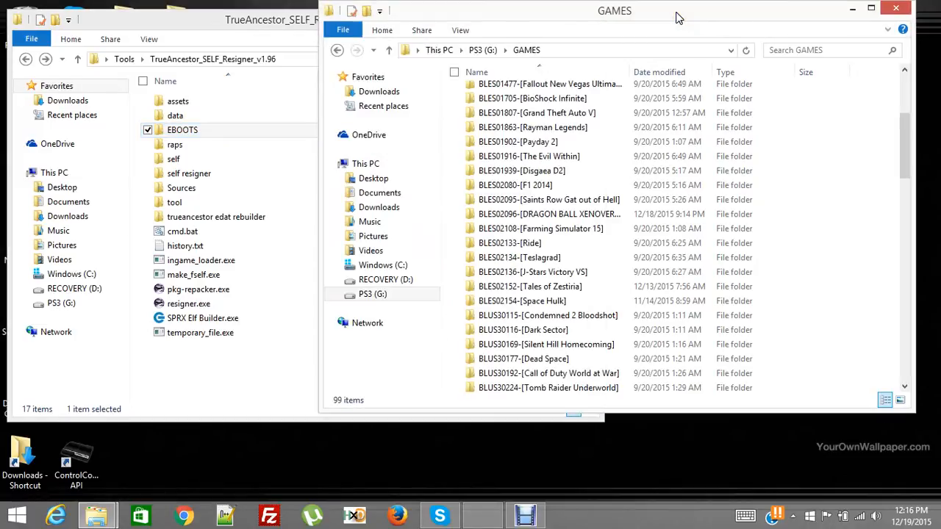
Step: Go into BLES01807-[Grand Theft Auto V] > PS3_GAME > USRDIR and call up EBOOT.BIN's copy menu
left_click(522, 301)
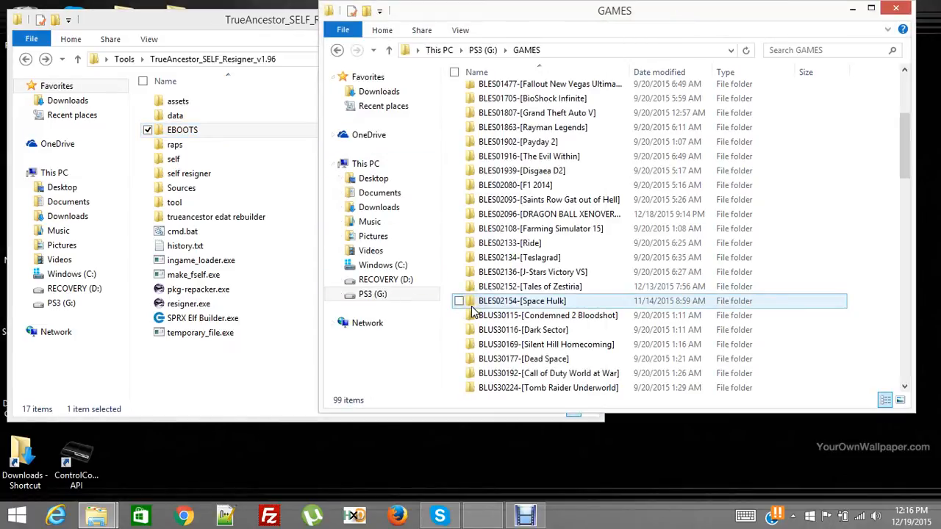
mouse_move(522, 301)
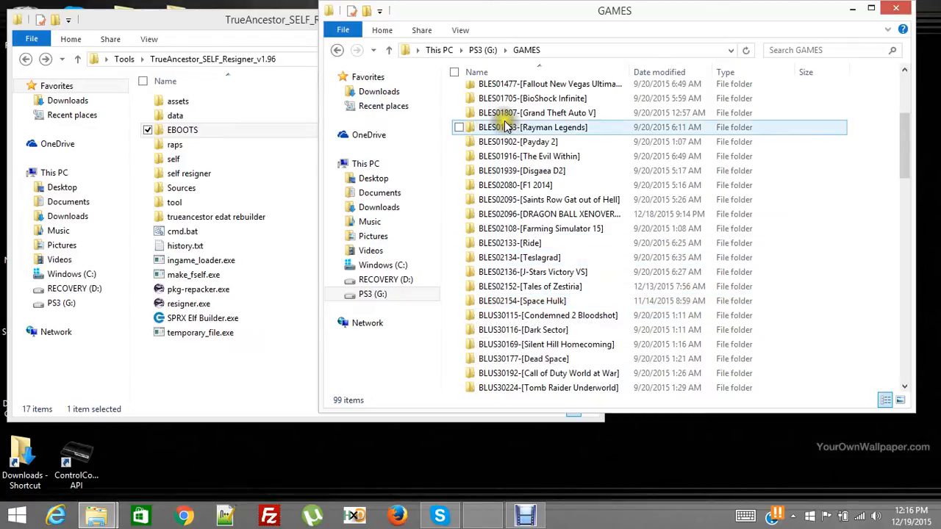
double_click(537, 113)
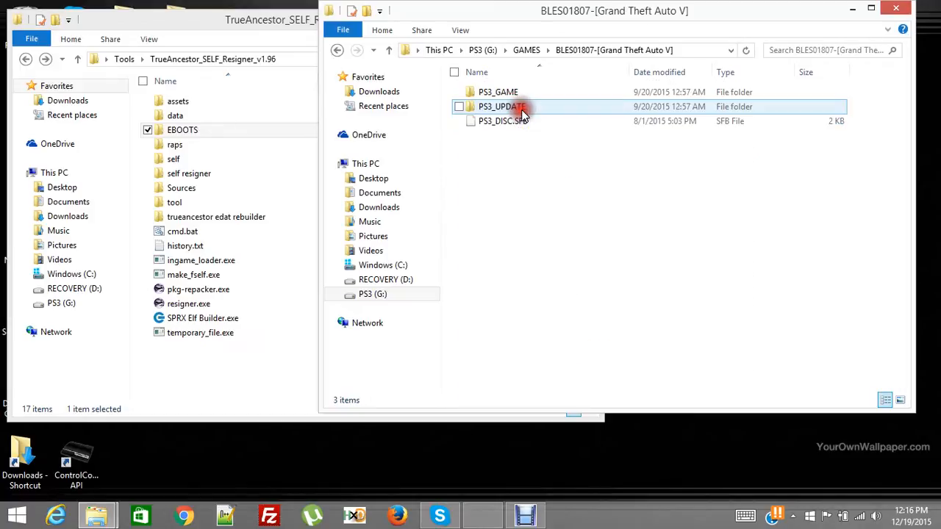
left_click(498, 91)
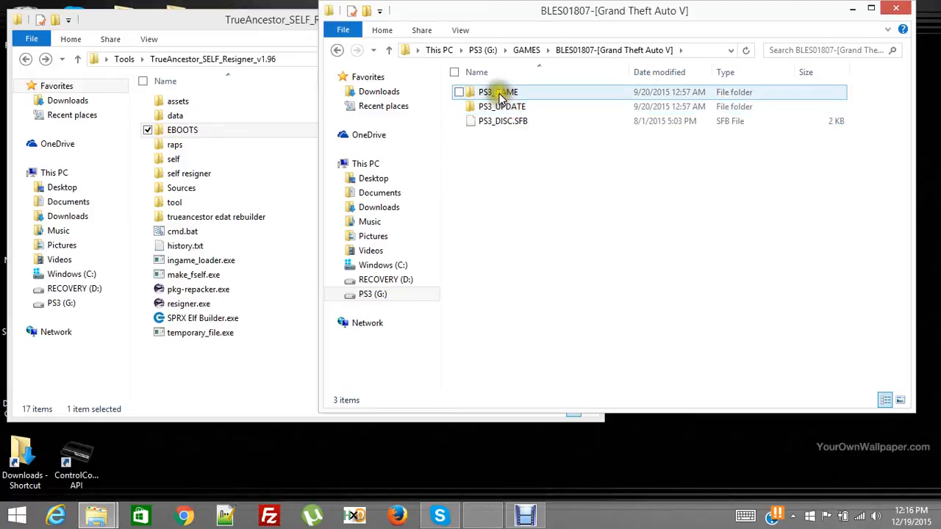
double_click(499, 91)
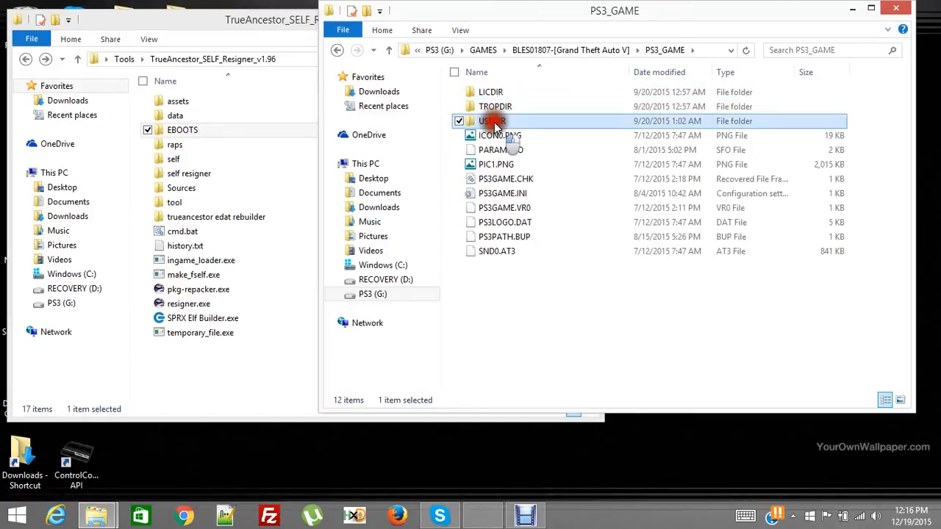
double_click(491, 120)
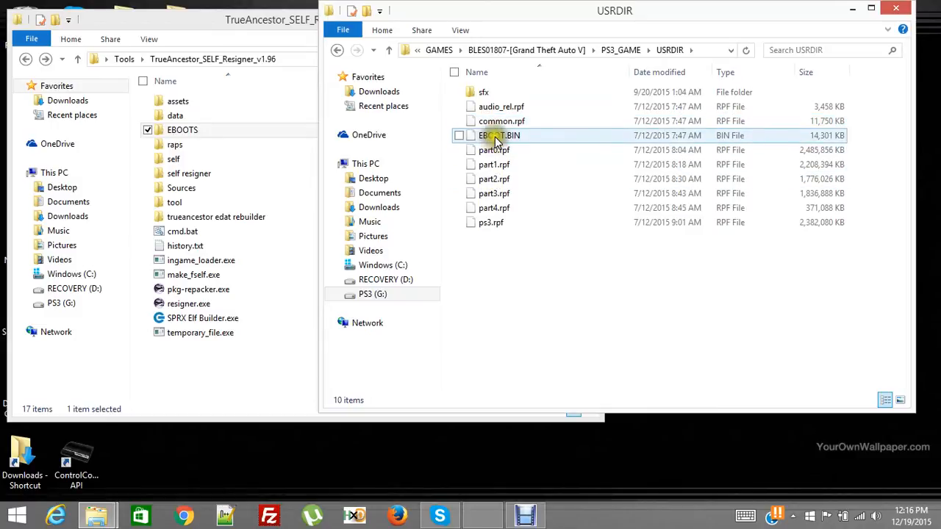
right_click(500, 135)
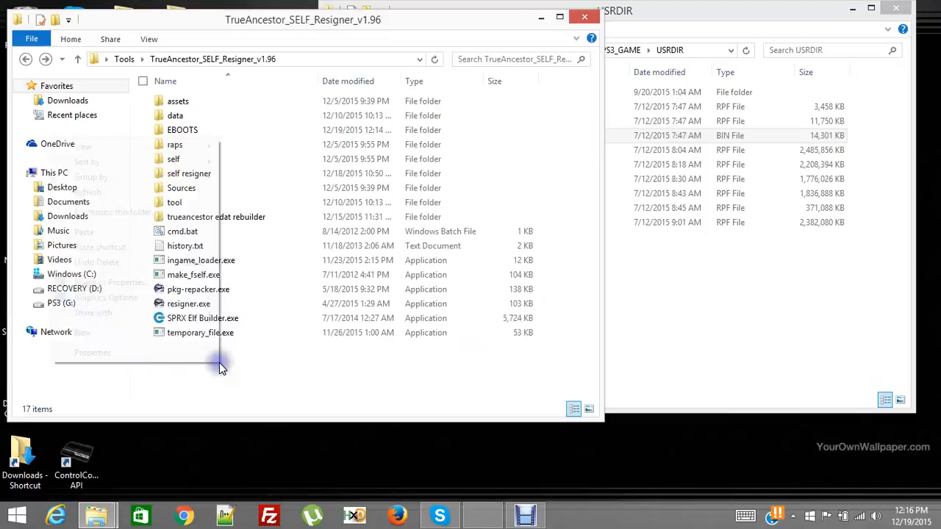
Step: Paste EBOOT.BIN into the resigner folder, close the USRDIR window, and launch resigner.exe
right_click(223, 367)
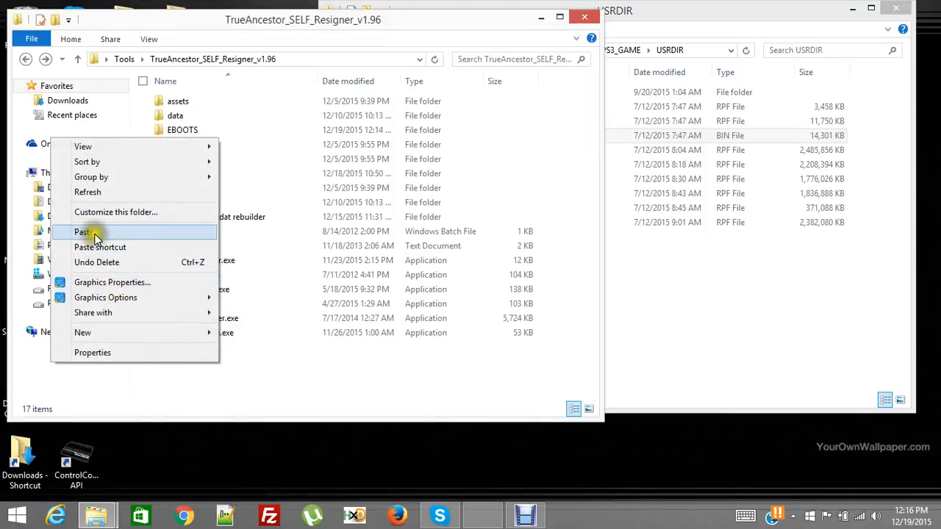
left_click(82, 232)
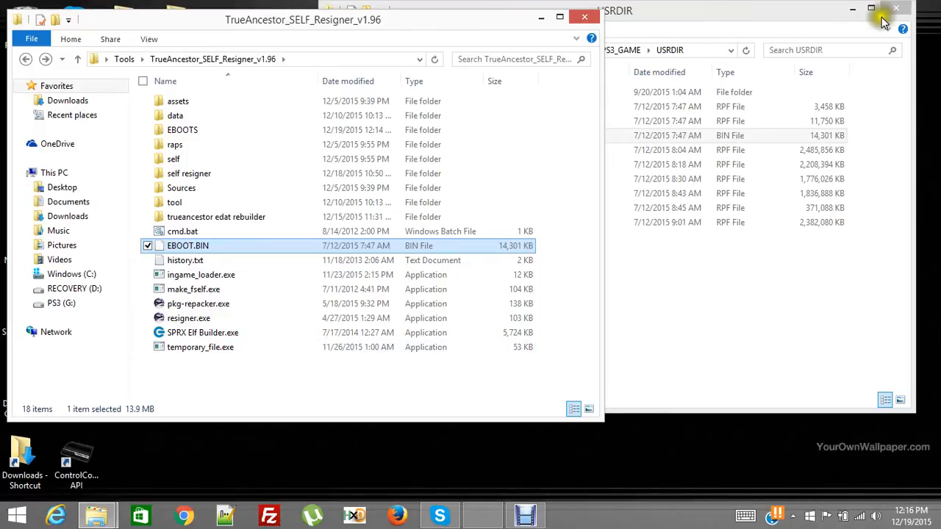
left_click(883, 16)
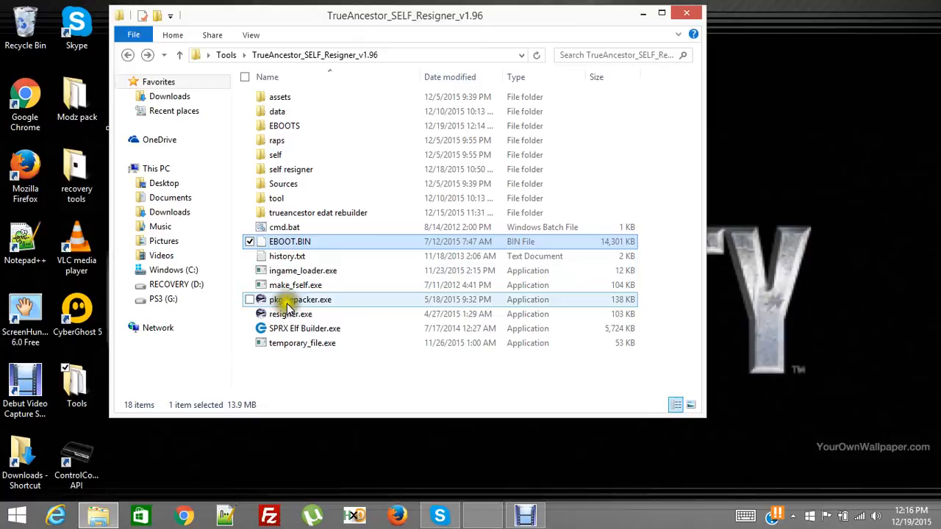
mouse_move(290, 314)
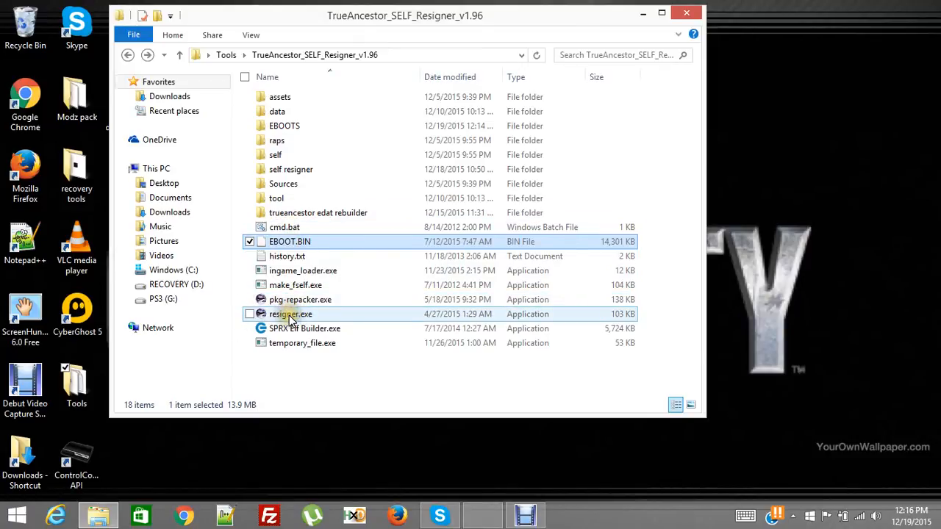
double_click(291, 314)
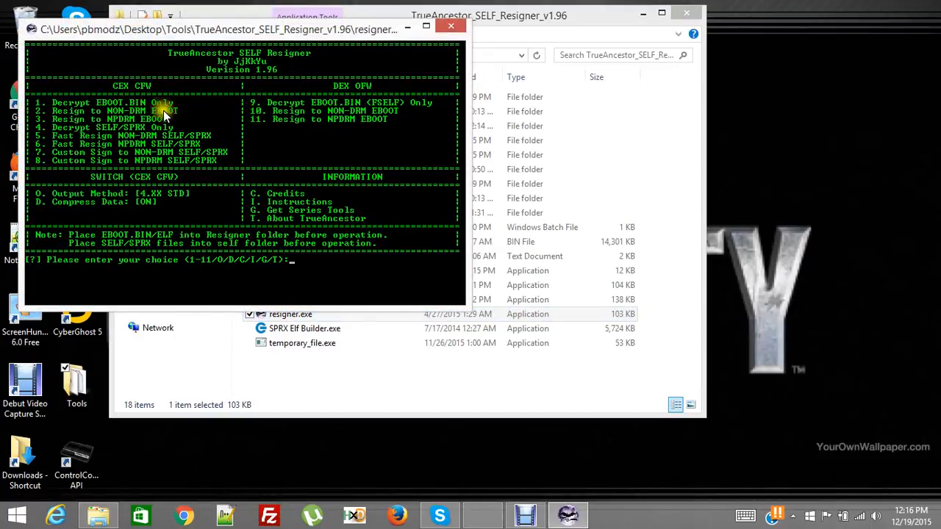
mouse_move(275, 105)
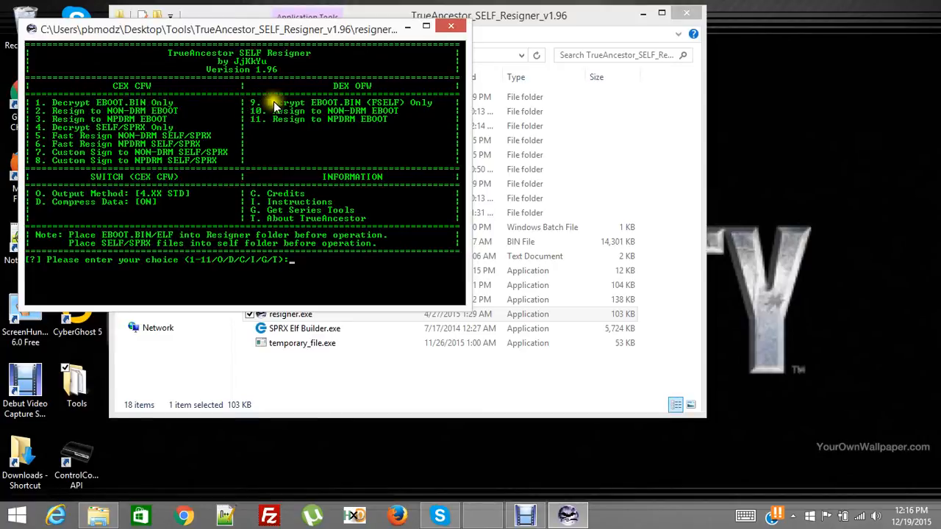
mouse_move(361, 107)
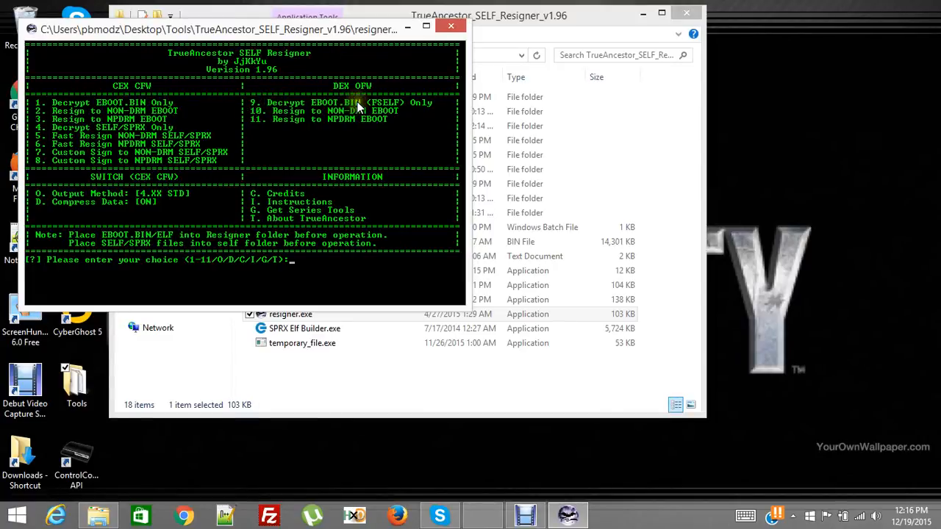
mouse_move(249, 94)
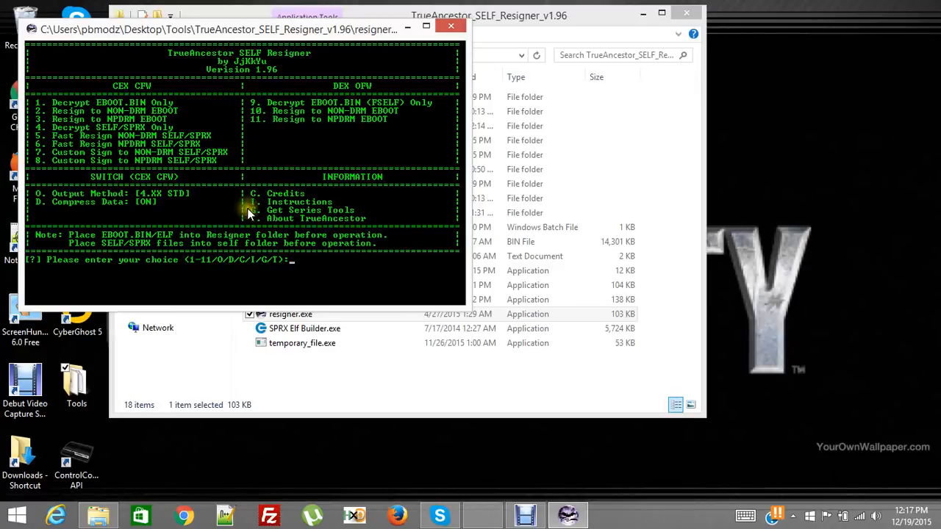
Step: Choose option 1, Decrypt EBOOT.BIN Only, to produce a 28 MB EBOOT.ELF
type("1")
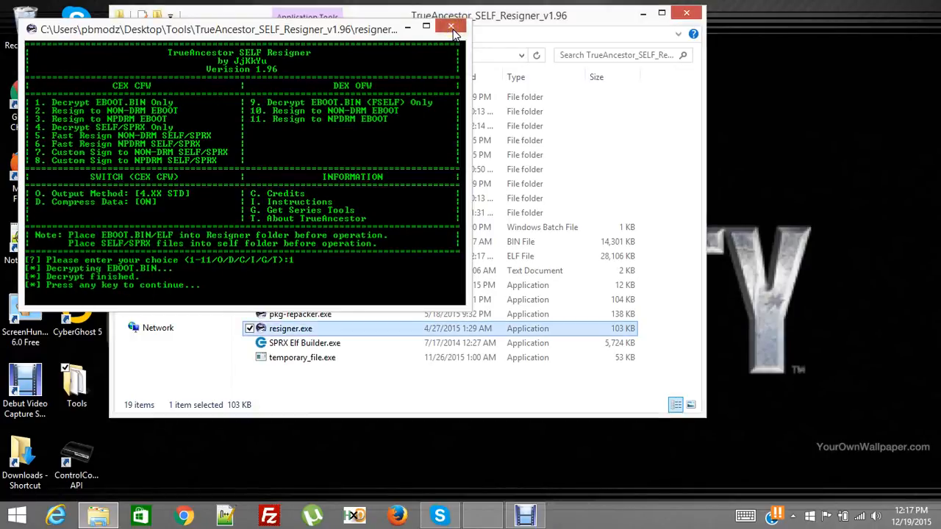
Step: Delete the old EBOOT.BIN from the resigner folder, then highlight EBOOT.ELF and make_fself.exe
left_click(452, 27)
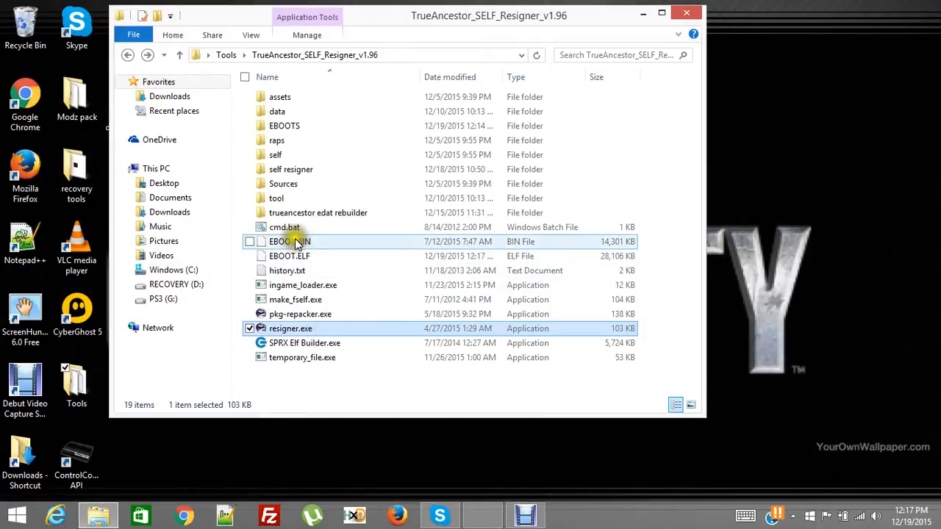
mouse_move(288, 256)
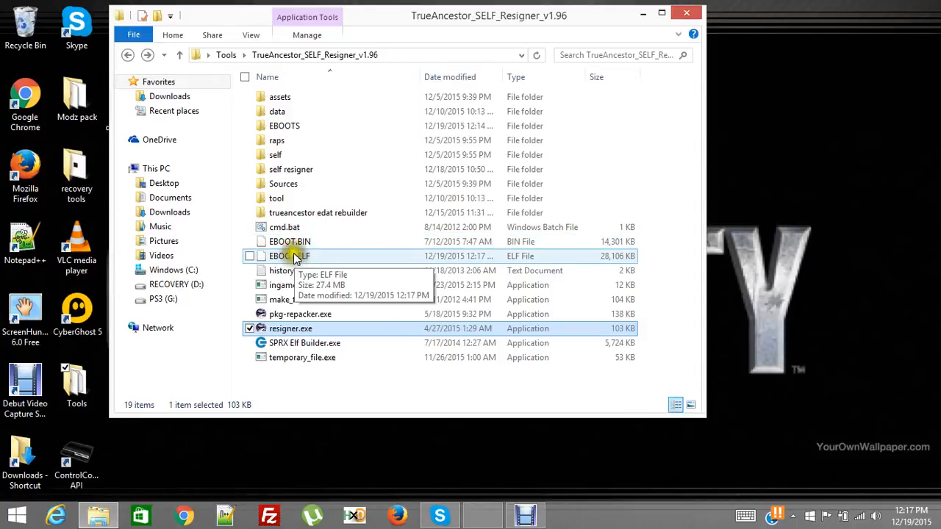
right_click(290, 241)
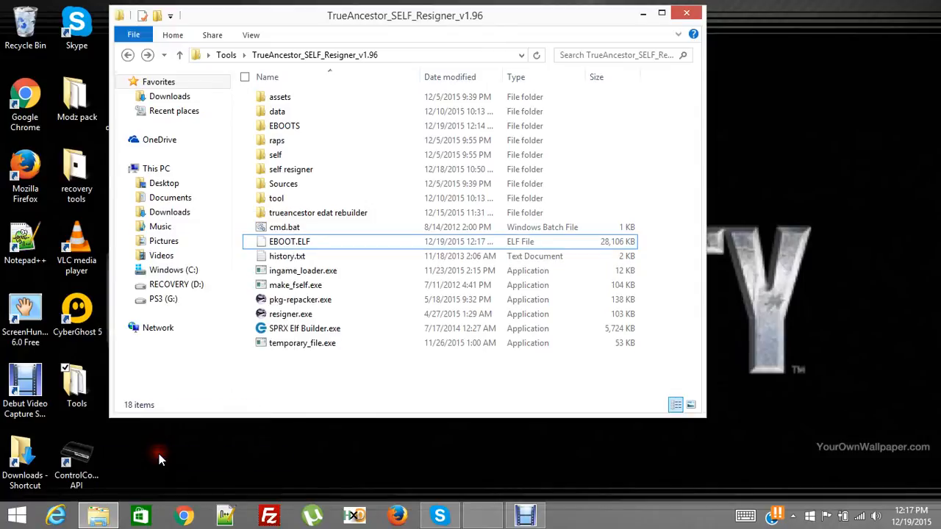
mouse_move(302, 344)
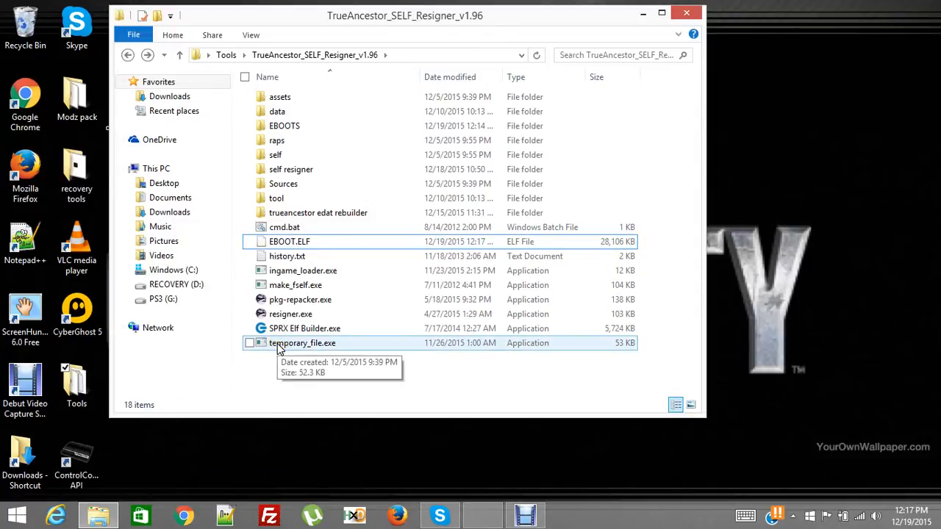
left_click(290, 241)
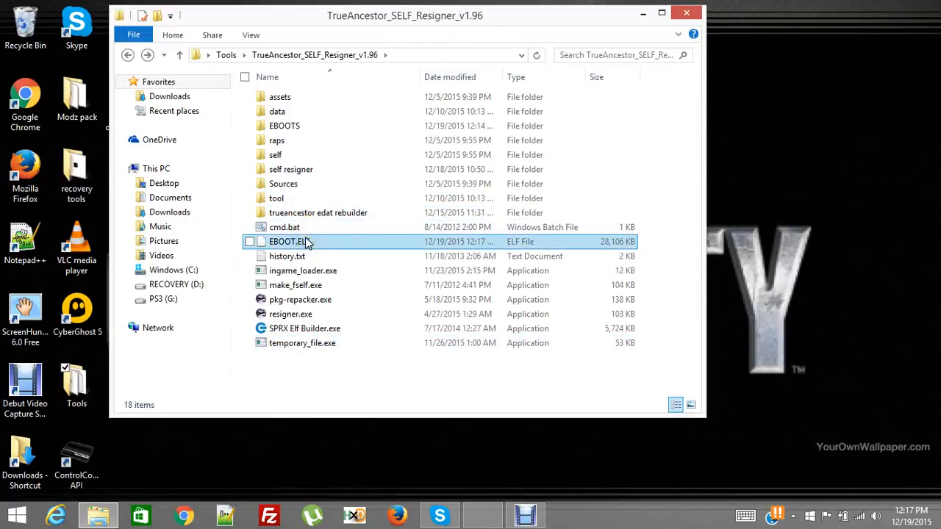
left_click(286, 241)
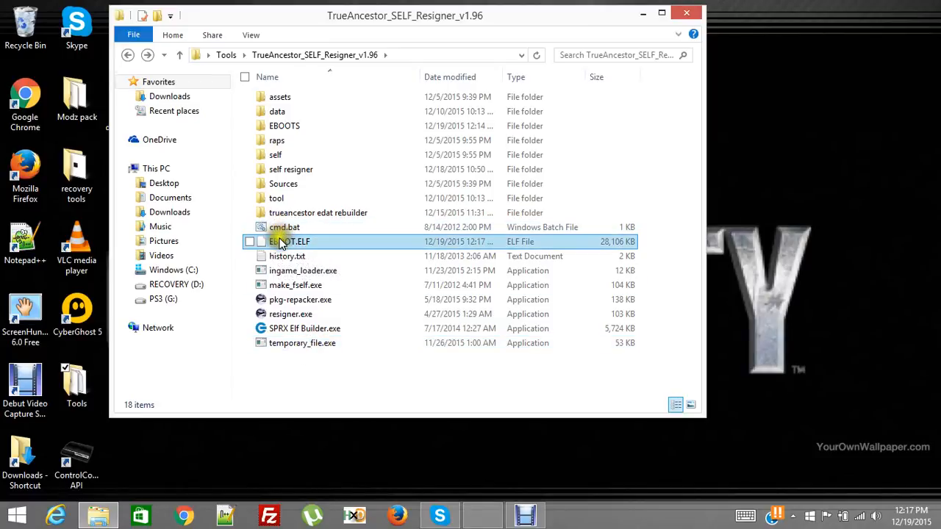
mouse_move(284, 228)
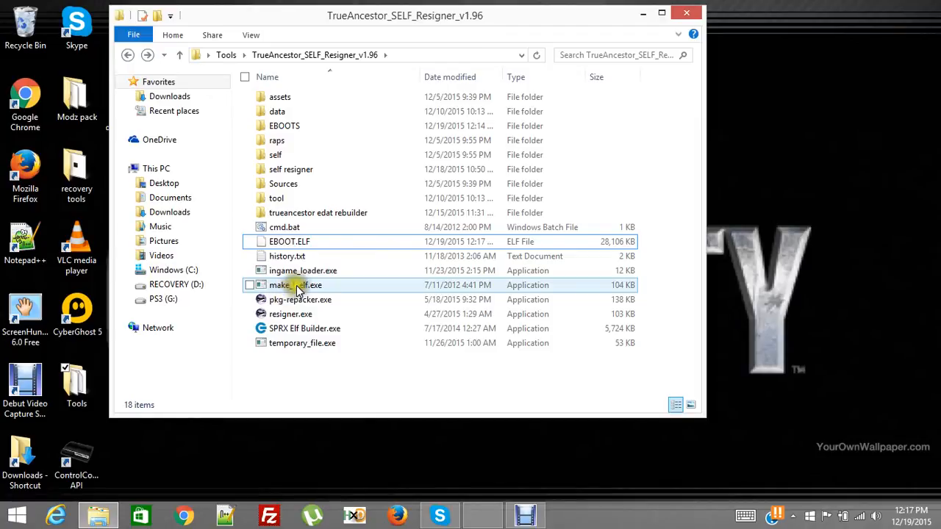
mouse_move(305, 291)
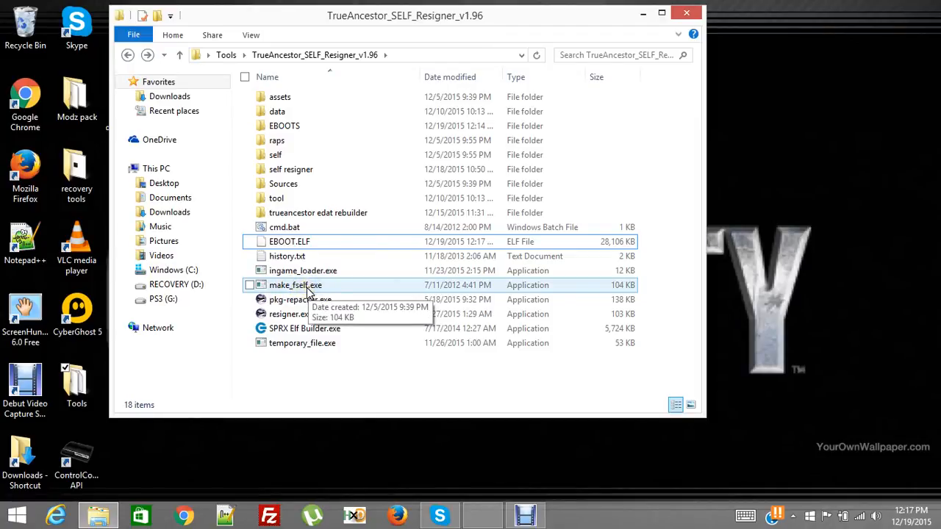
left_click(289, 242)
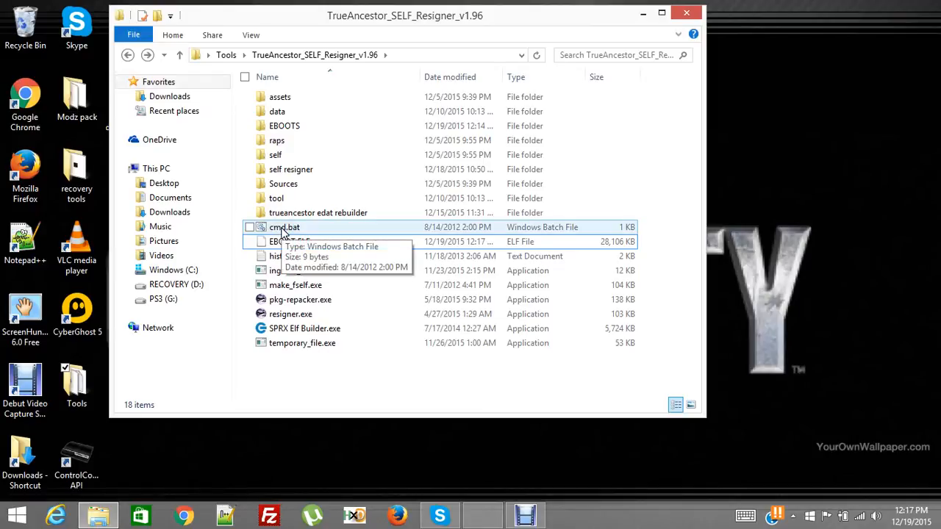
Step: Open a Command Prompt via cmd.bat and enter the command make_fself EBOOT.ELF EBOOT.BIN
double_click(284, 227)
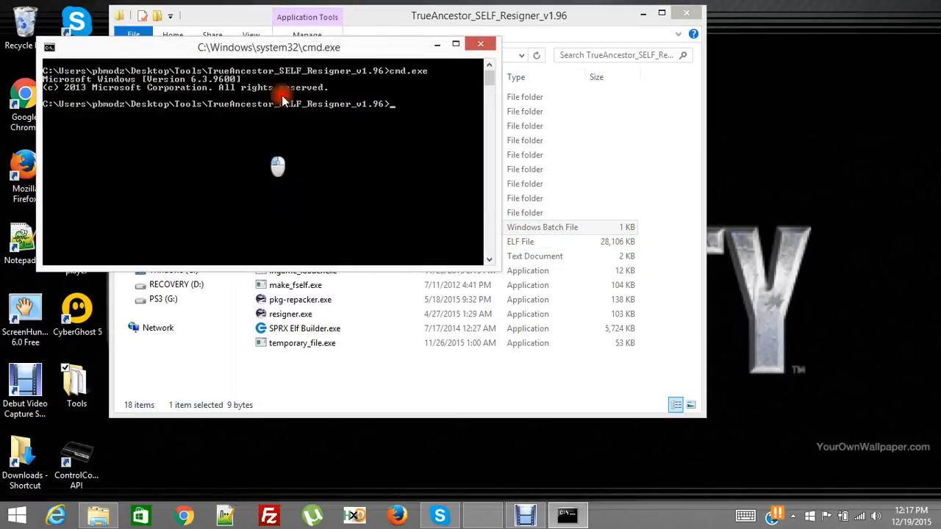
mouse_move(360, 195)
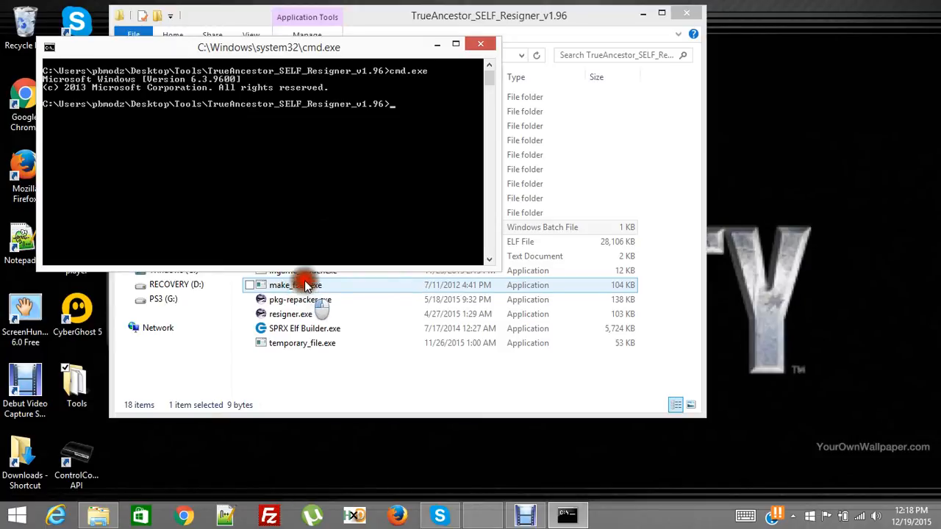
type("m")
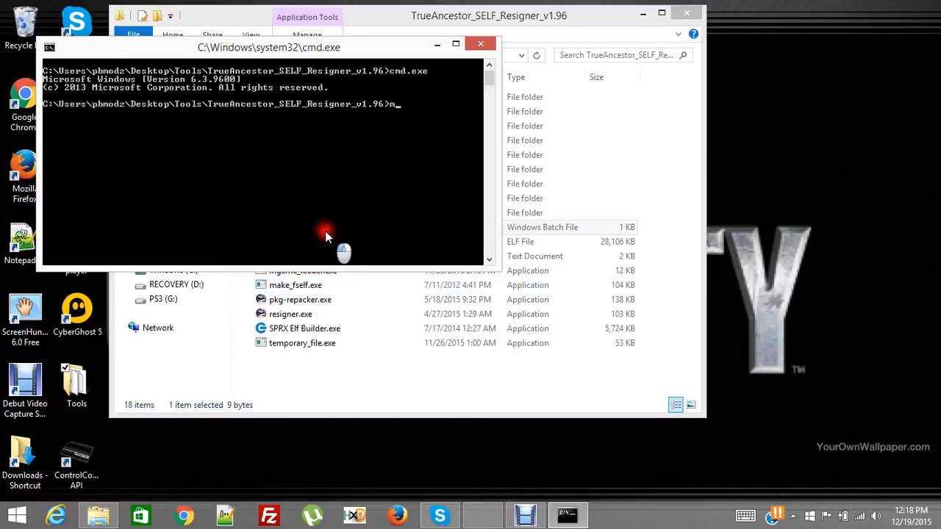
type("ake")
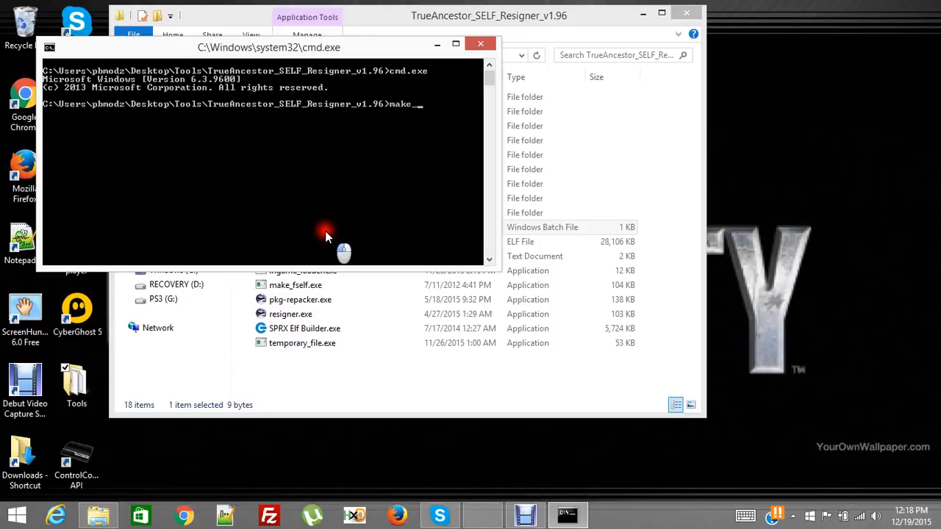
type("_fsel")
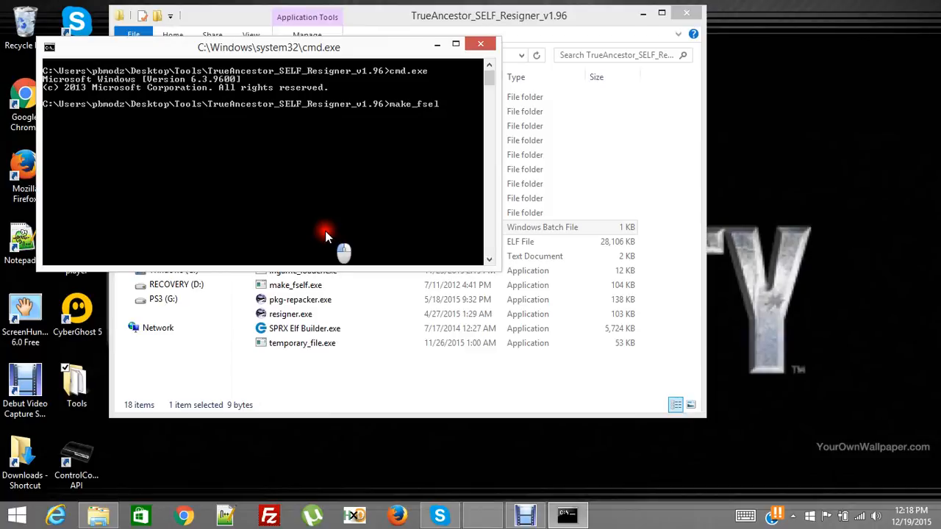
type("f")
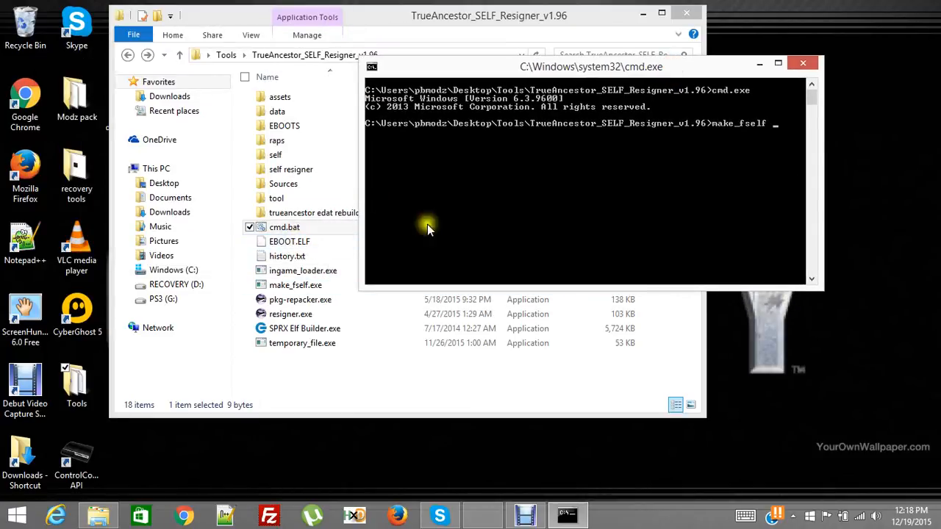
type("EBOOT.EL")
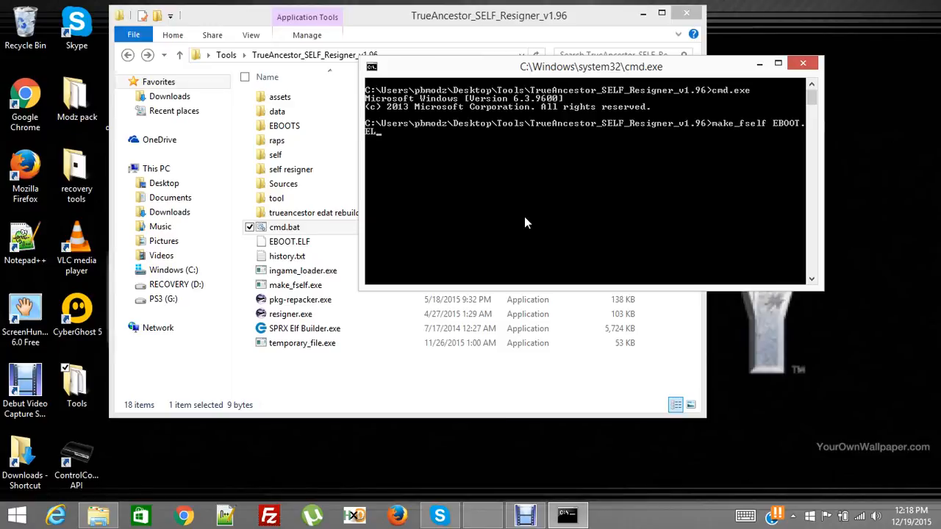
type("F")
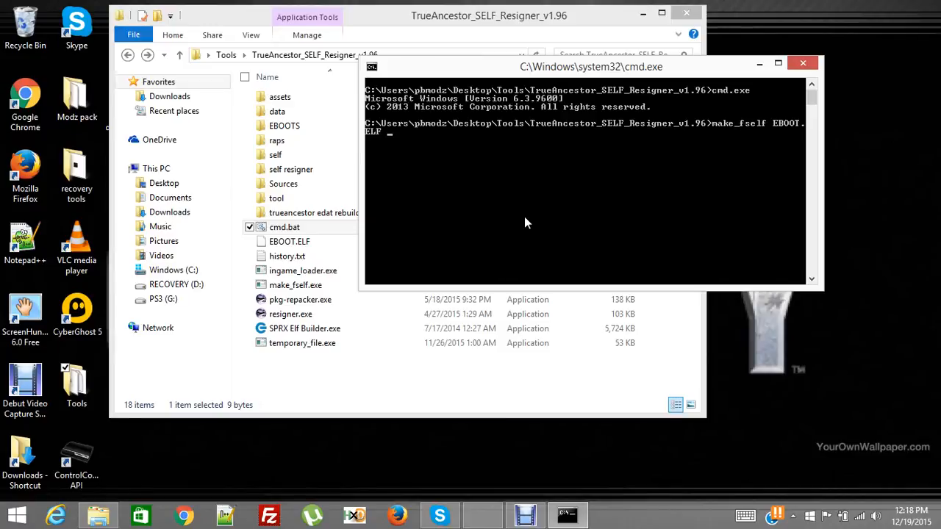
type("E")
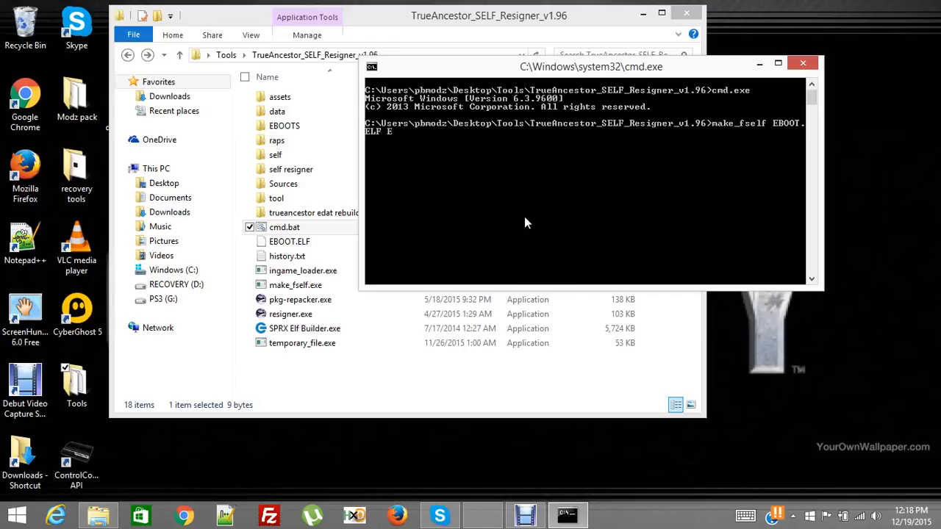
type("BOOT.BIN")
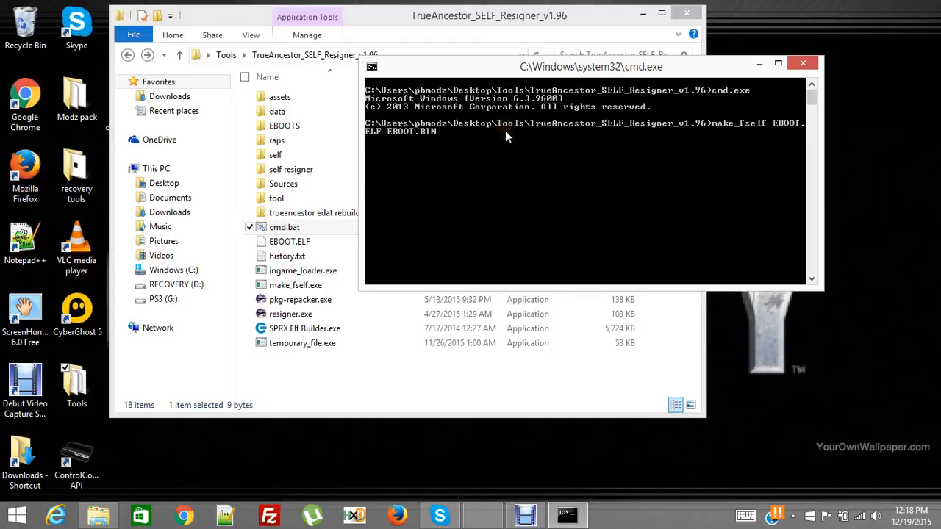
mouse_move(744, 133)
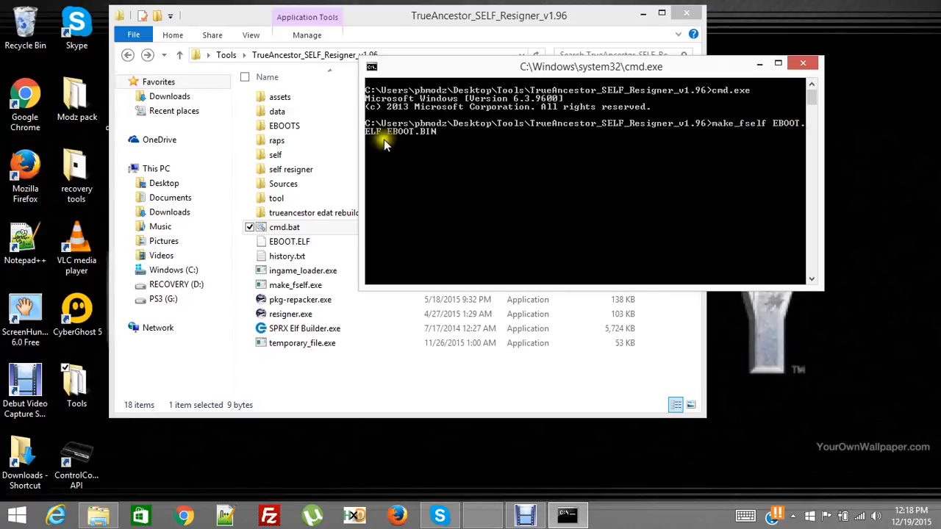
mouse_move(555, 117)
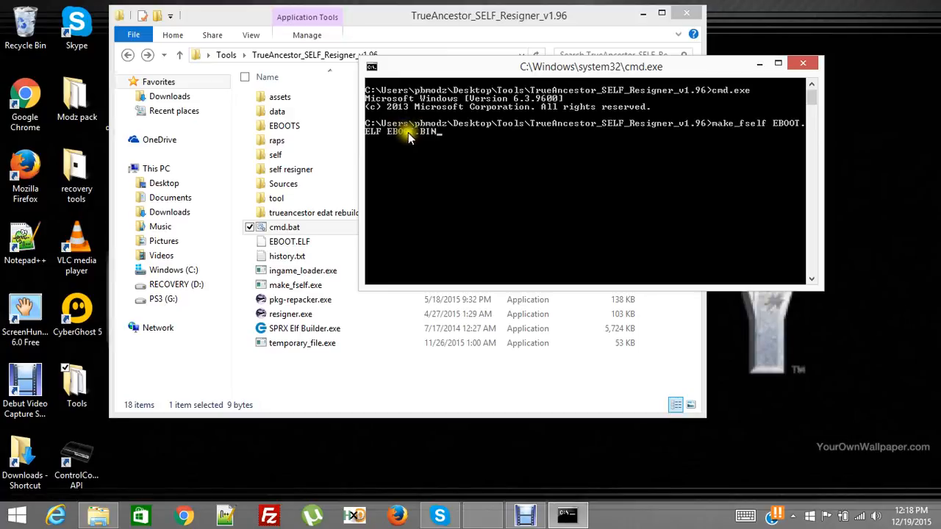
mouse_move(418, 138)
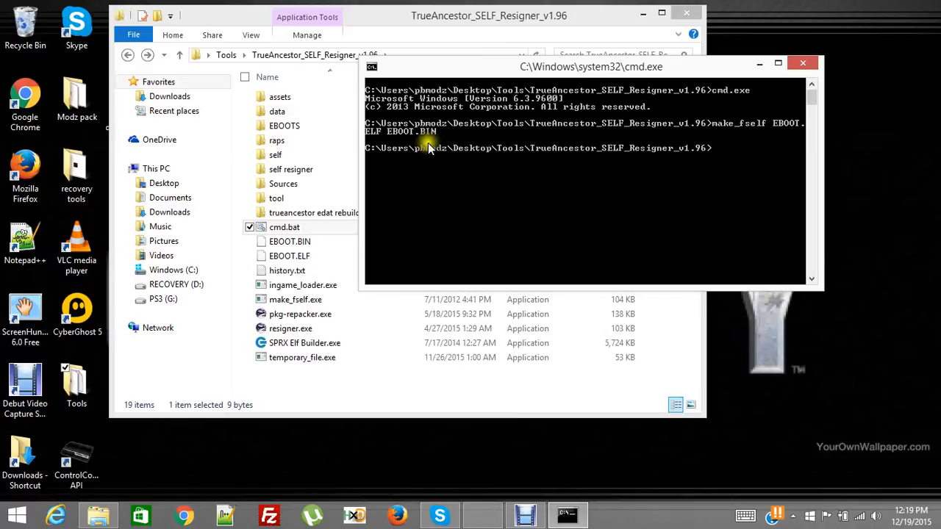
Step: Close the cmd.exe window, leaving Explorer showing the new 28,108 KB EBOOT.BIN
left_click(290, 241)
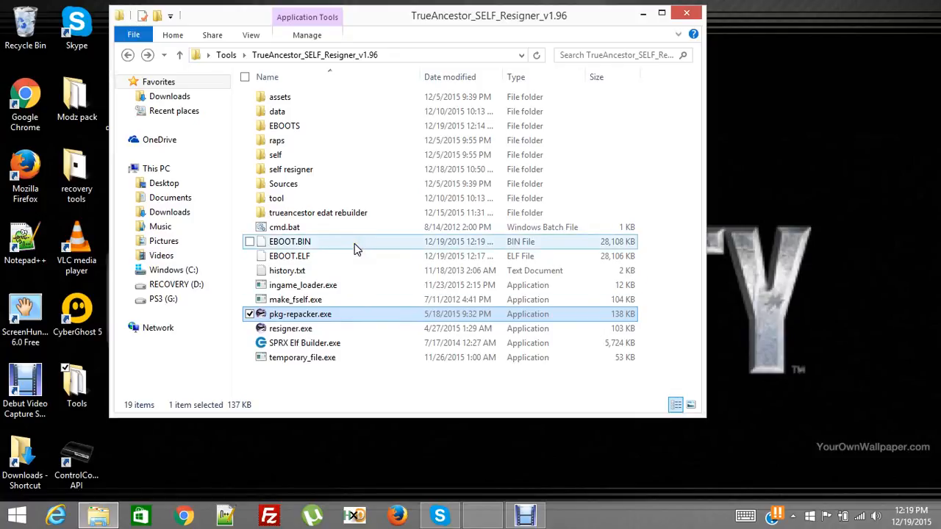
mouse_move(320, 247)
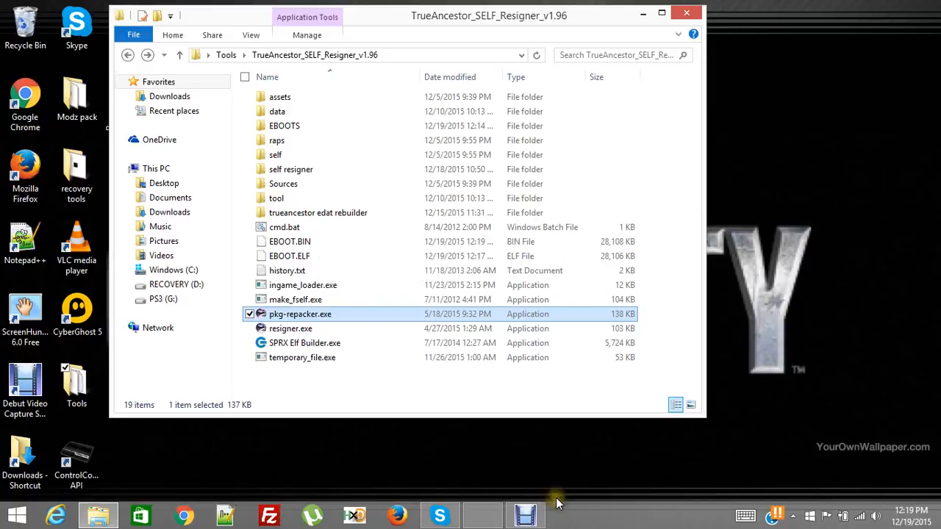
mouse_move(525, 515)
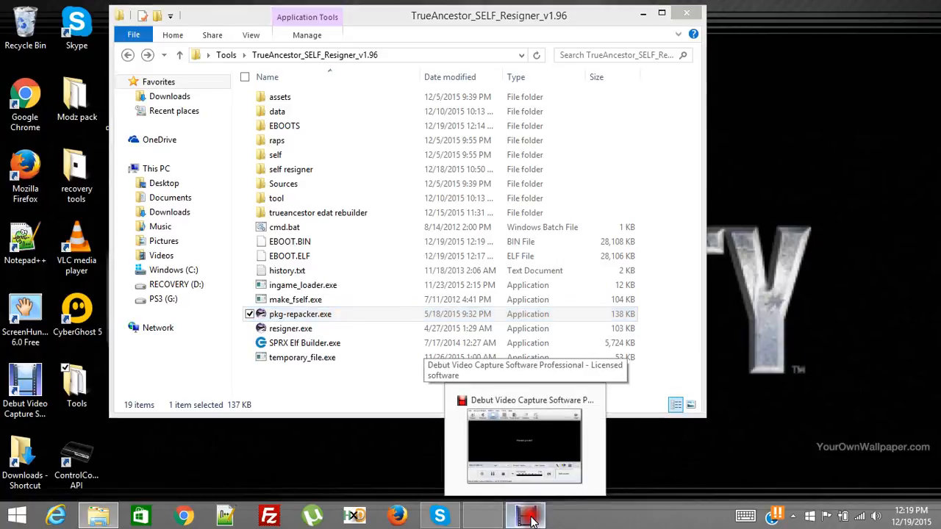